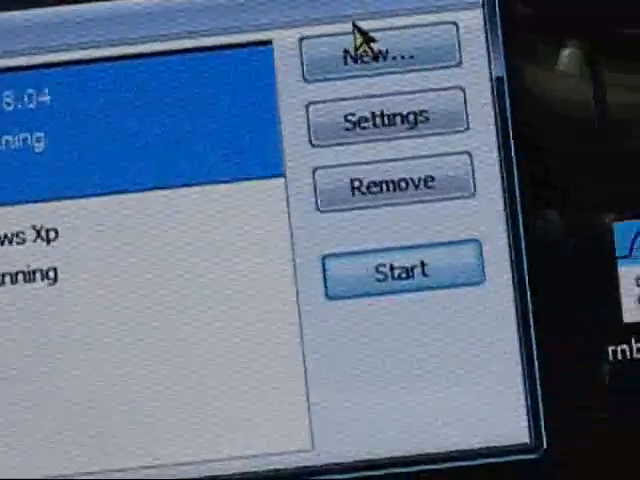
Start the New Virtual Machine Wizard and choose 'Create a virtual machine'
{"action": "left_click", "coordinate": [382, 48]}
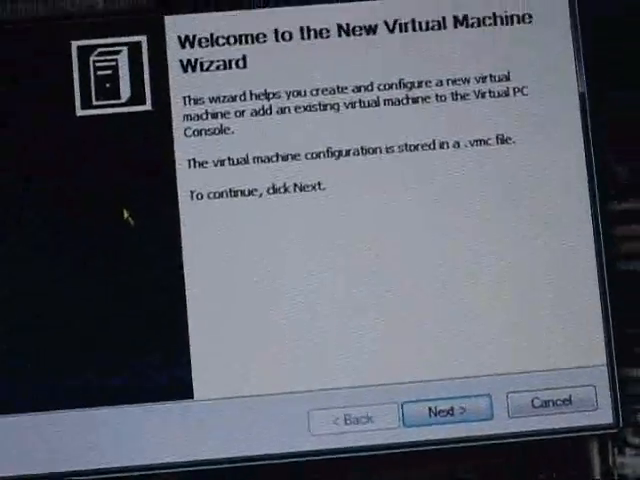
{"action": "left_click", "coordinate": [440, 408]}
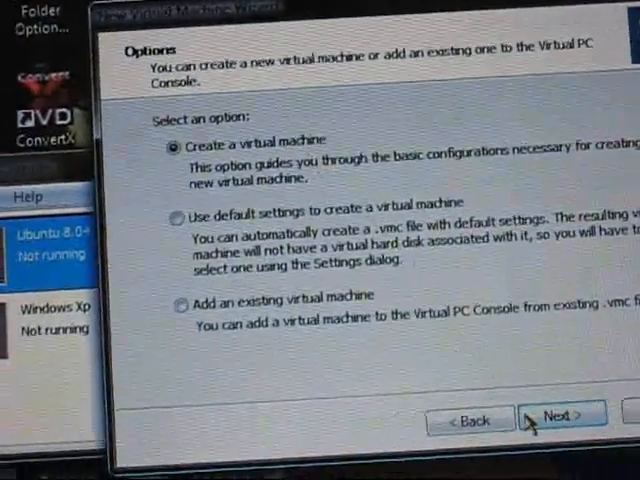
{"action": "left_click", "coordinate": [560, 414]}
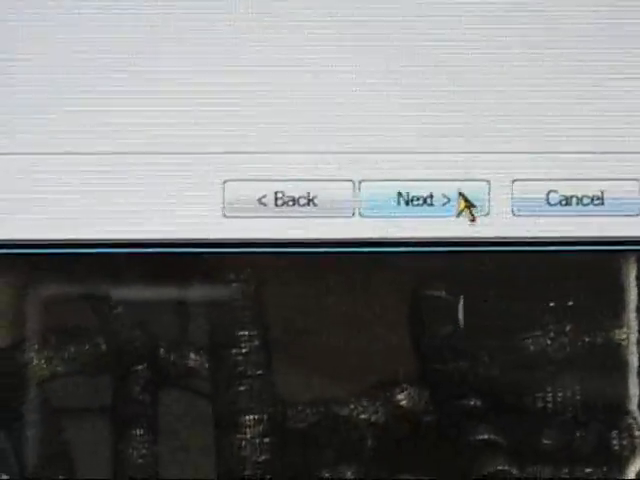
Choose to adjust RAM manually and set the memory slider to 535 MB
{"action": "left_click", "coordinate": [424, 196]}
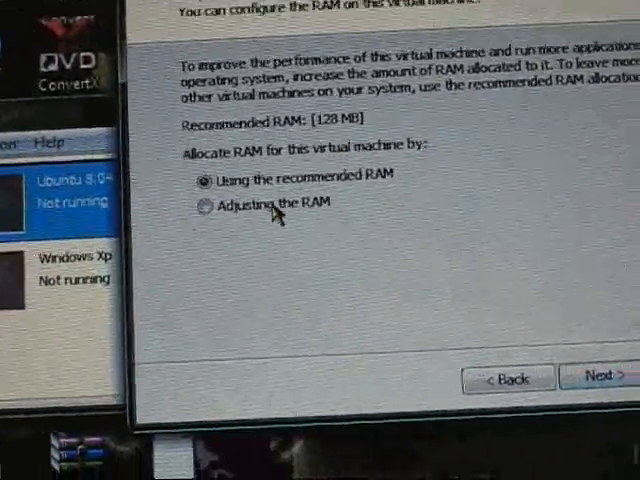
{"action": "left_click", "coordinate": [198, 200]}
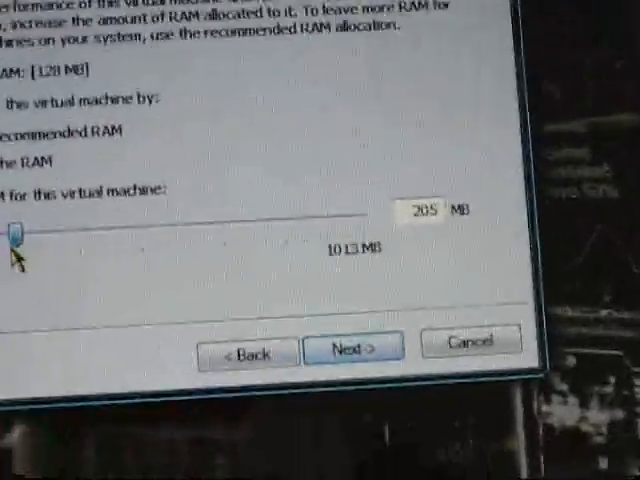
{"action": "left_click_drag", "start_coordinate": [22, 232], "coordinate": [96, 160]}
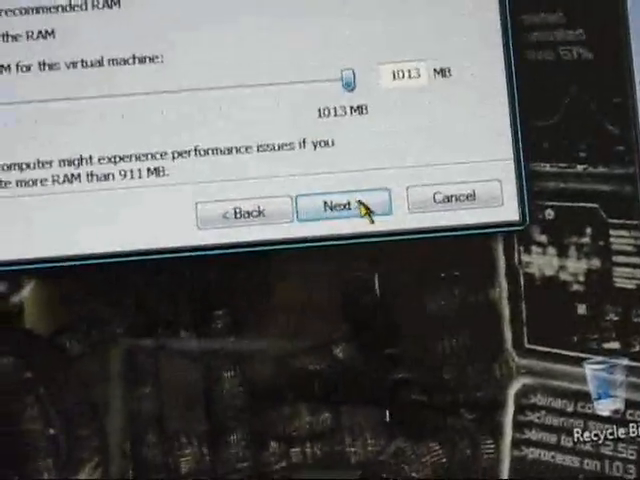
{"action": "left_click_drag", "start_coordinate": [344, 72], "coordinate": [240, 80]}
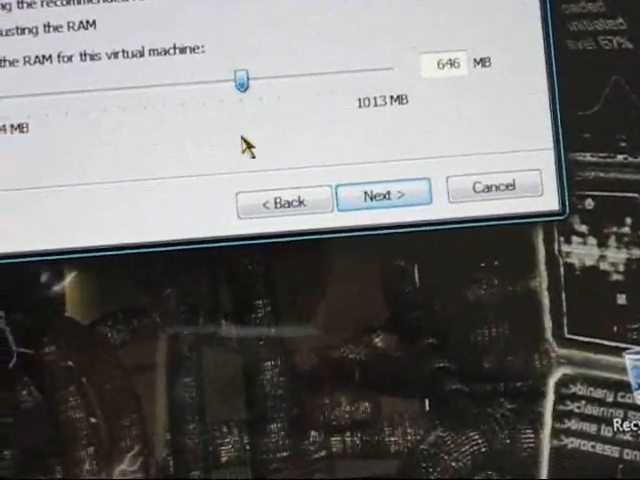
{"action": "left_click_drag", "start_coordinate": [240, 80], "coordinate": [228, 196]}
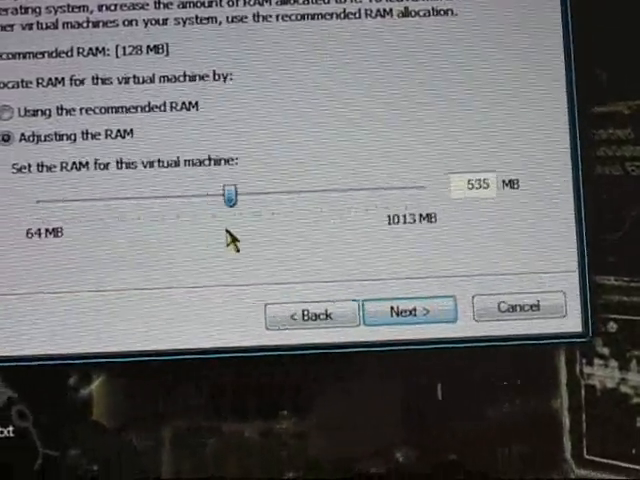
{"action": "left_click", "coordinate": [408, 308]}
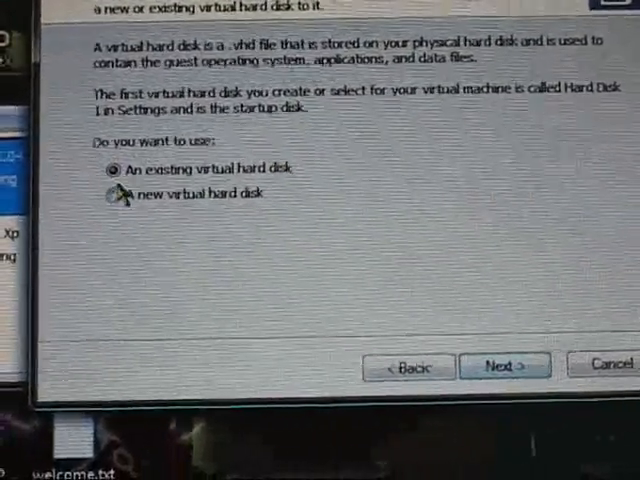
Create a new virtual hard disk at the default location and size and finish the WinXP machine
{"action": "left_click", "coordinate": [504, 364]}
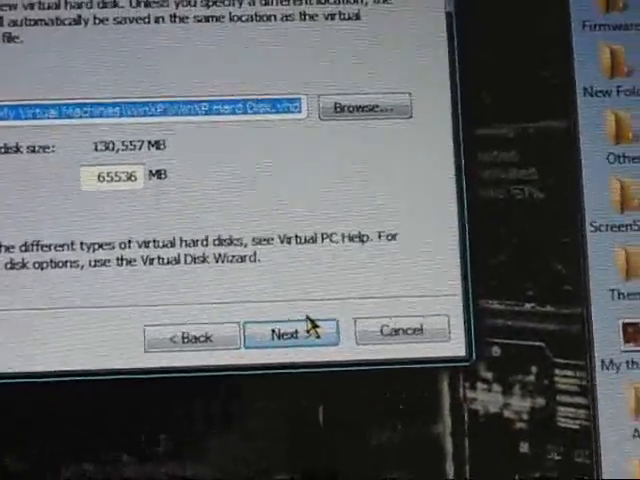
{"action": "left_click", "coordinate": [292, 334]}
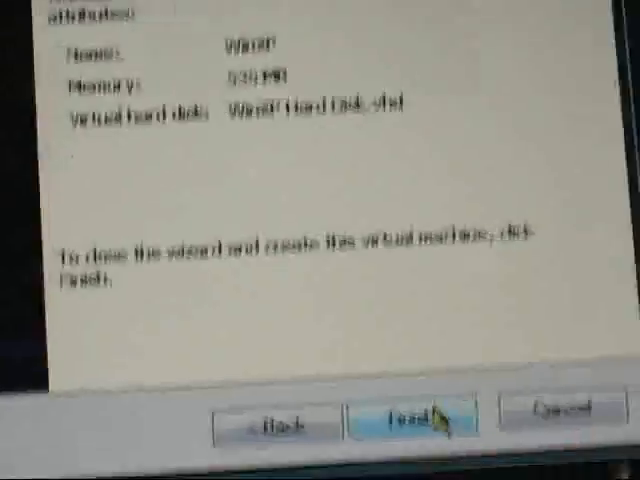
{"action": "left_click", "coordinate": [404, 420]}
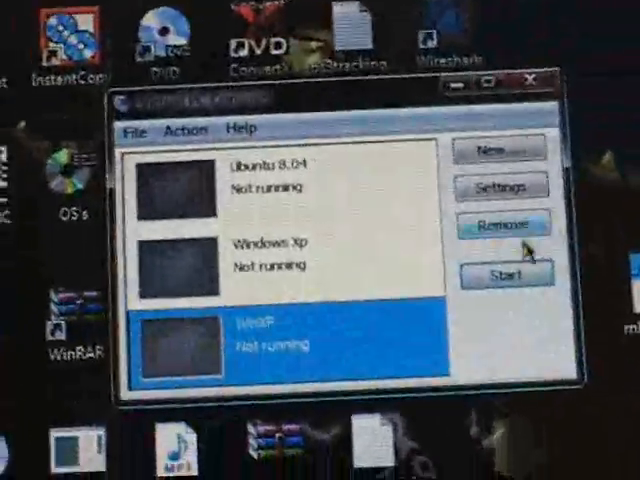
Start the WinXP virtual machine from the Virtual PC Console so it begins booting
{"action": "left_click", "coordinate": [504, 272]}
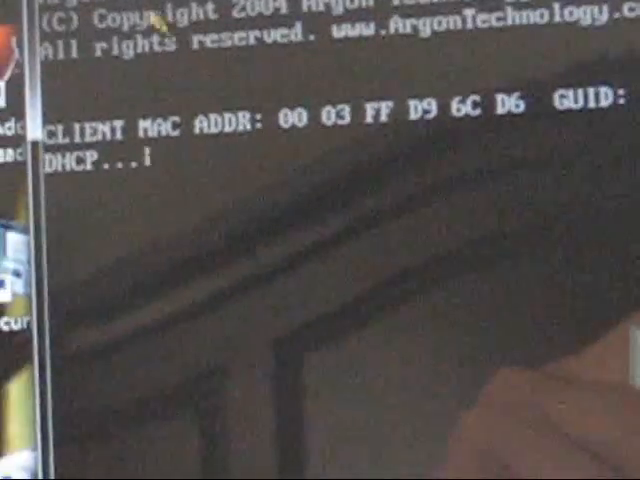
Show the Action menu with the pause, reset and close commands for the running machine
{"action": "left_click", "coordinate": [24, 12]}
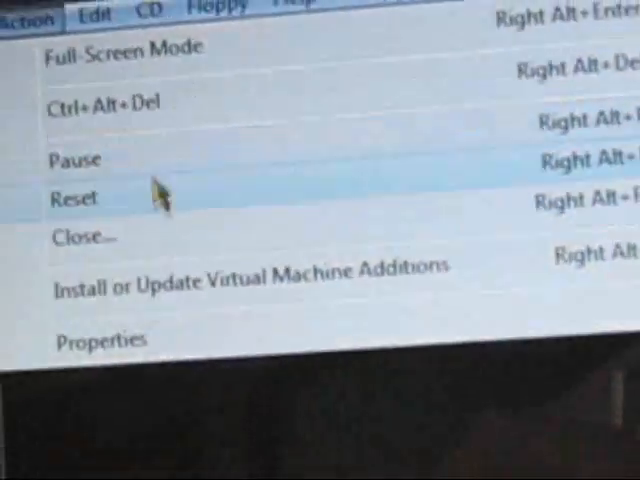